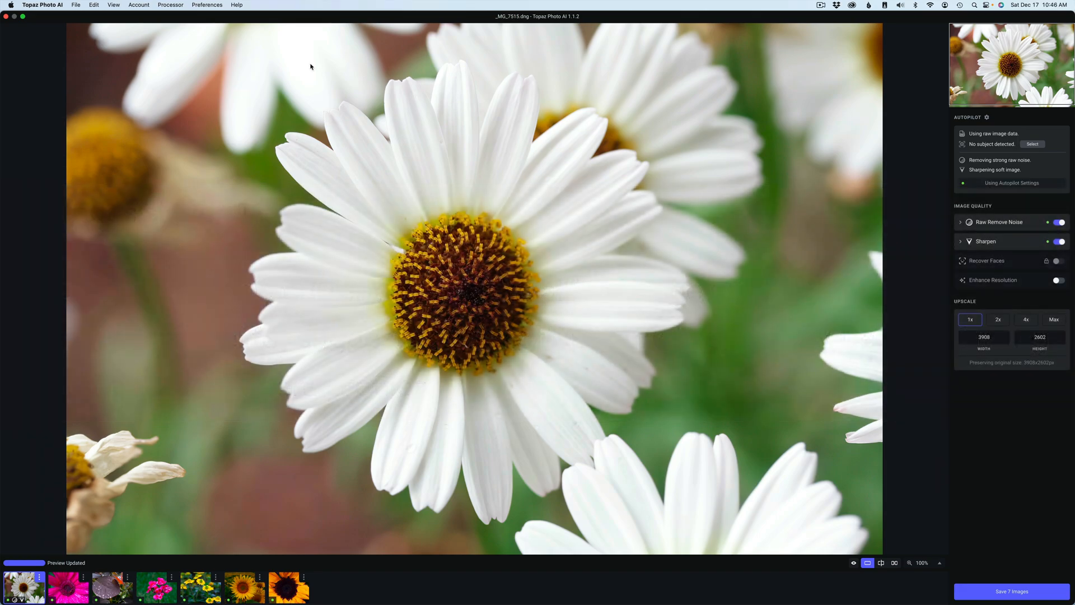
Open the Topaz Photo AI product releases page on the Topaz community forum in Safari
left_click(235, 5)
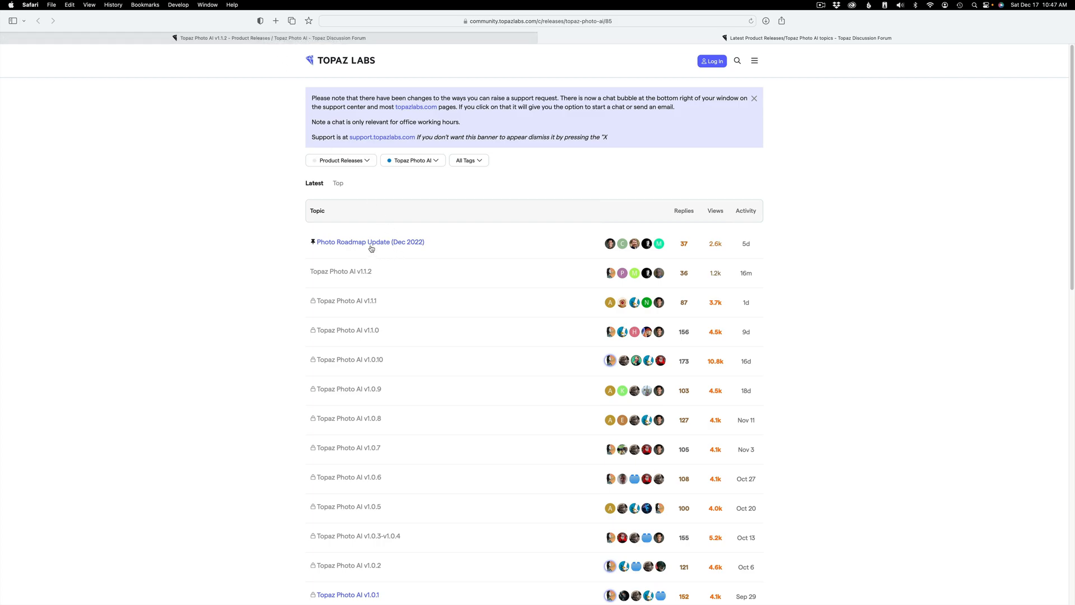
mouse_move(355, 245)
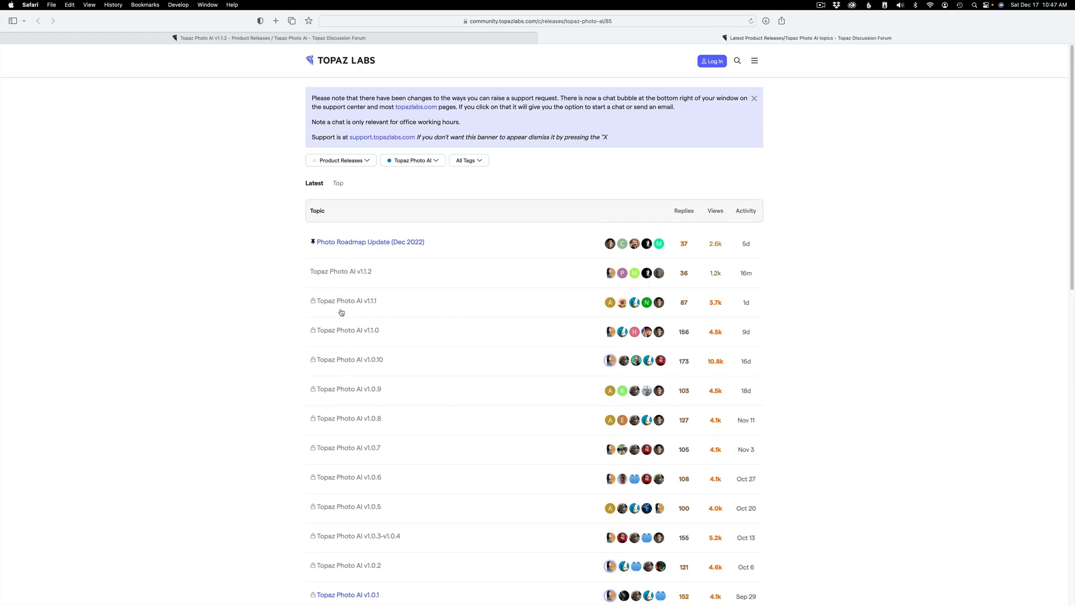
left_click(342, 271)
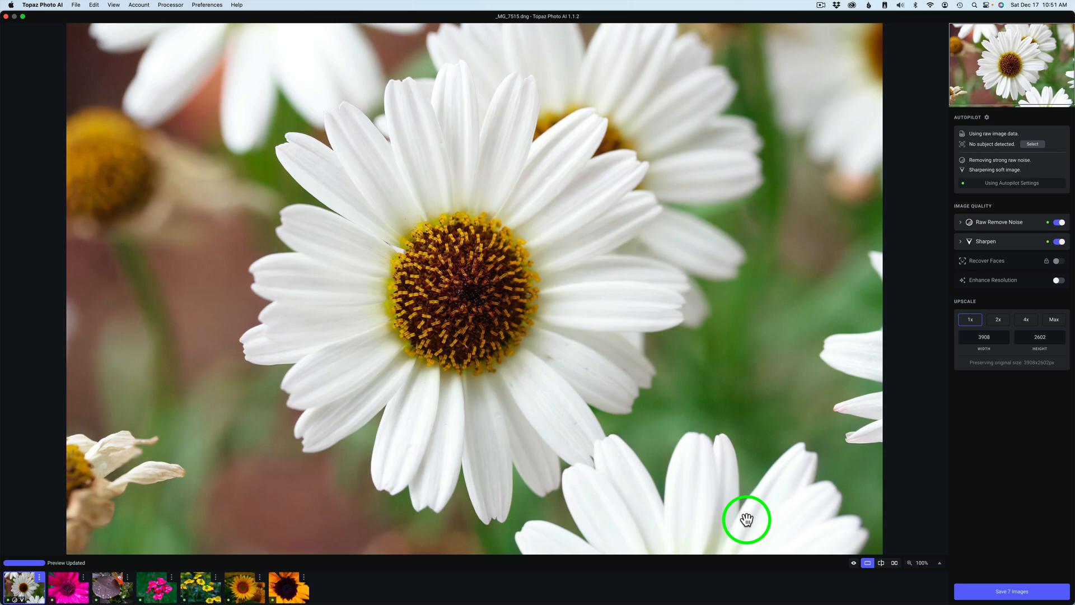
mouse_move(205, 405)
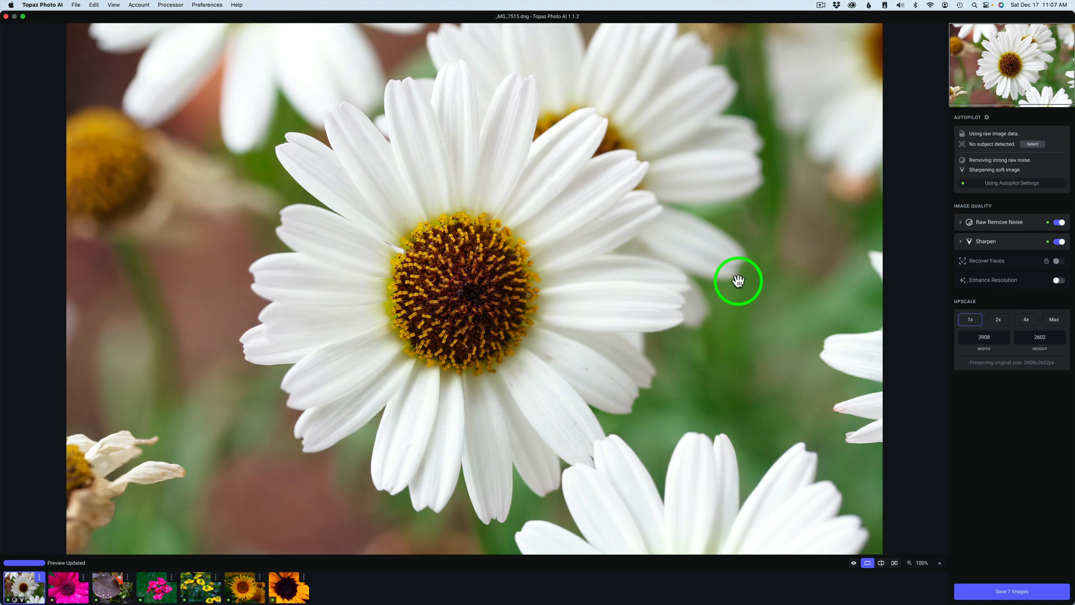
mouse_move(959, 237)
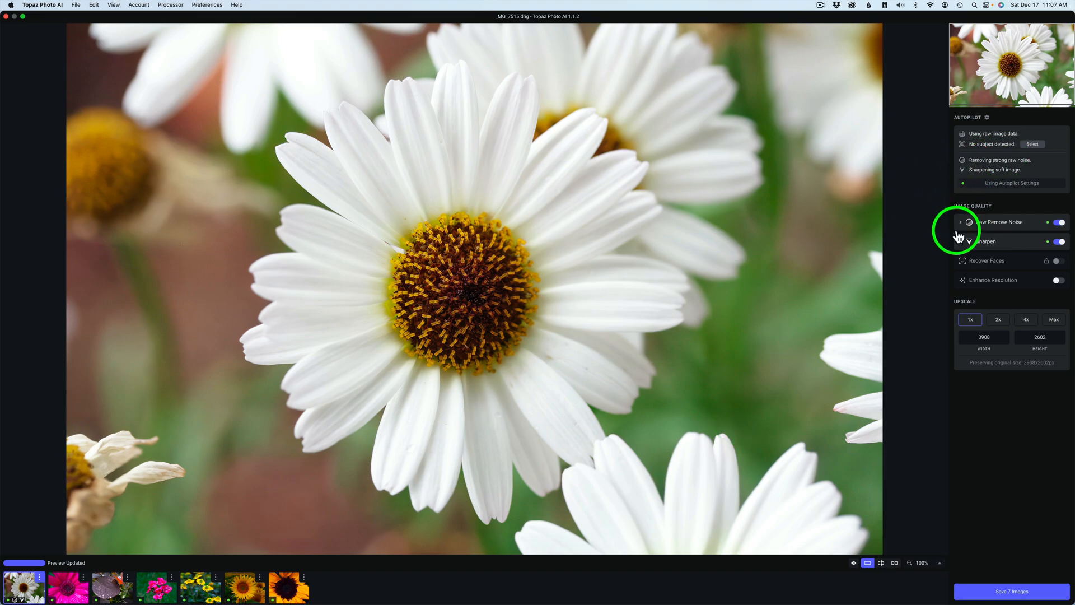
Expand the Raw Remove Noise and Sharpen panels to show their detailed settings
left_click(961, 222)
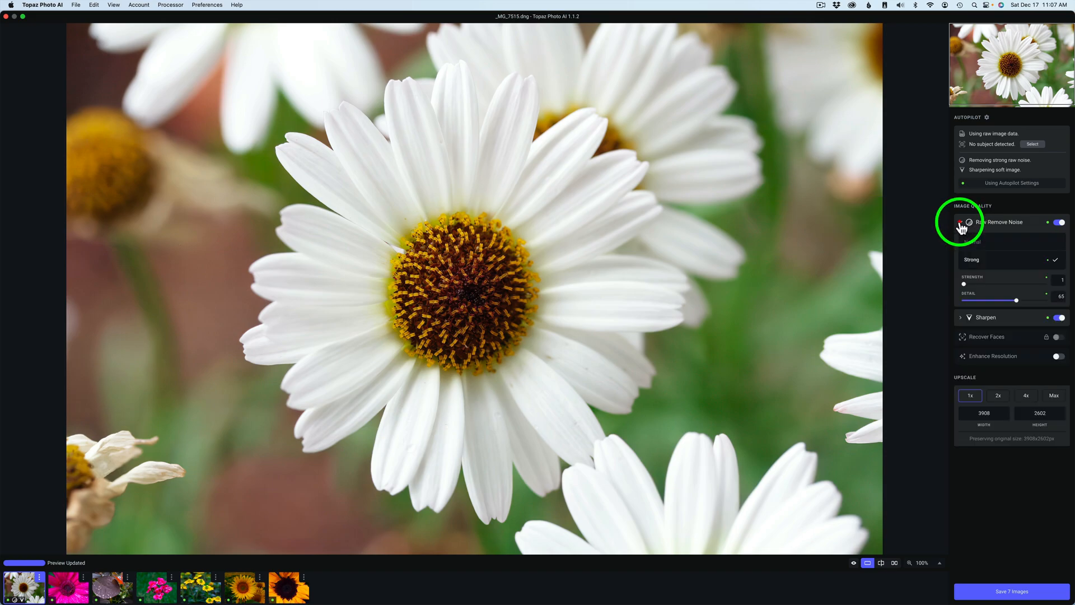
left_click(961, 222)
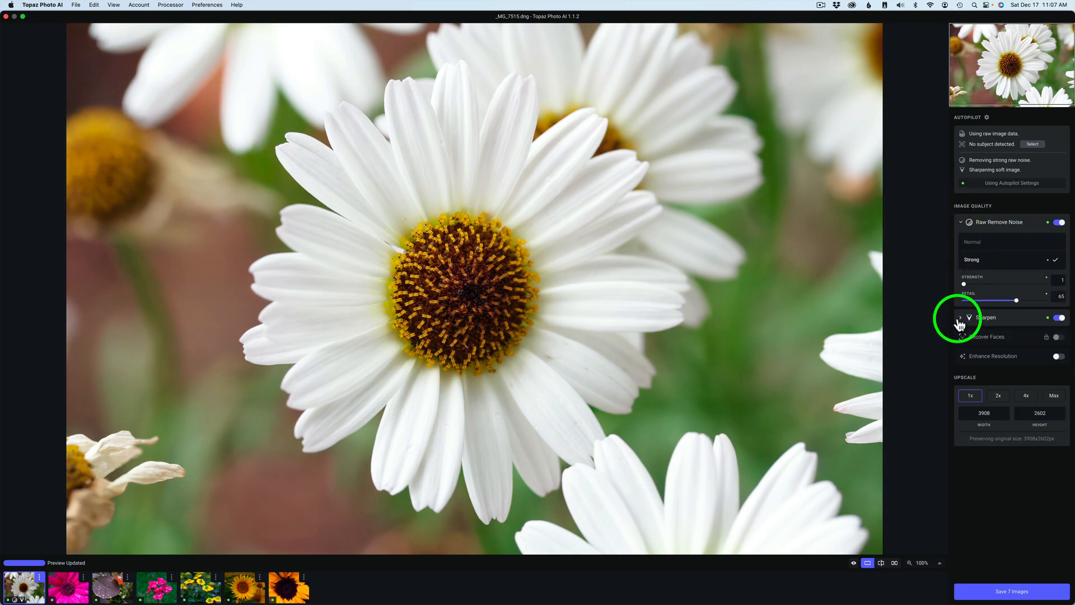
left_click(961, 317)
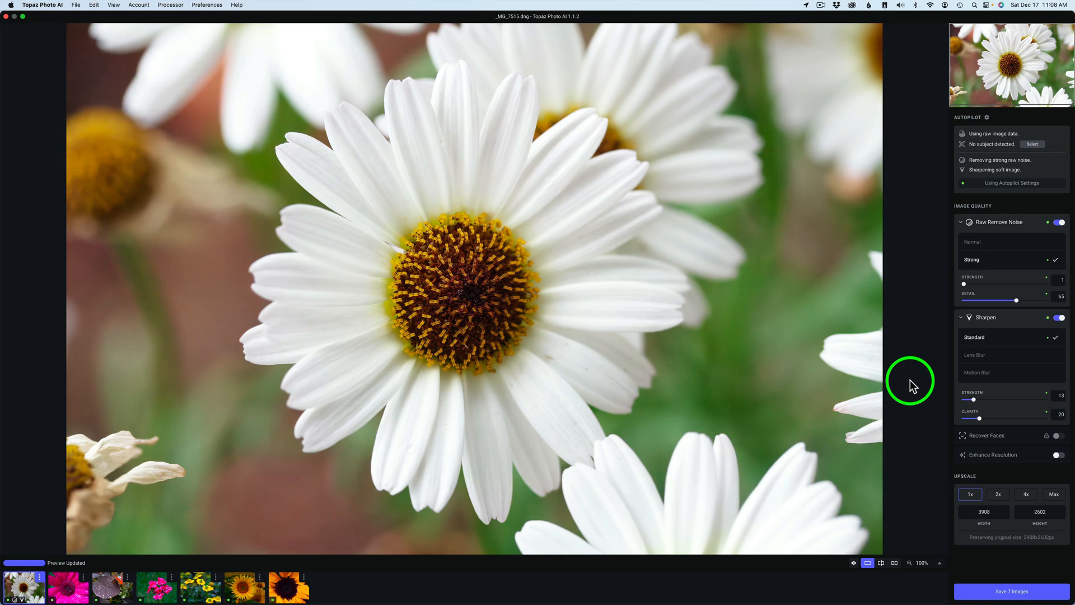
mouse_move(296, 424)
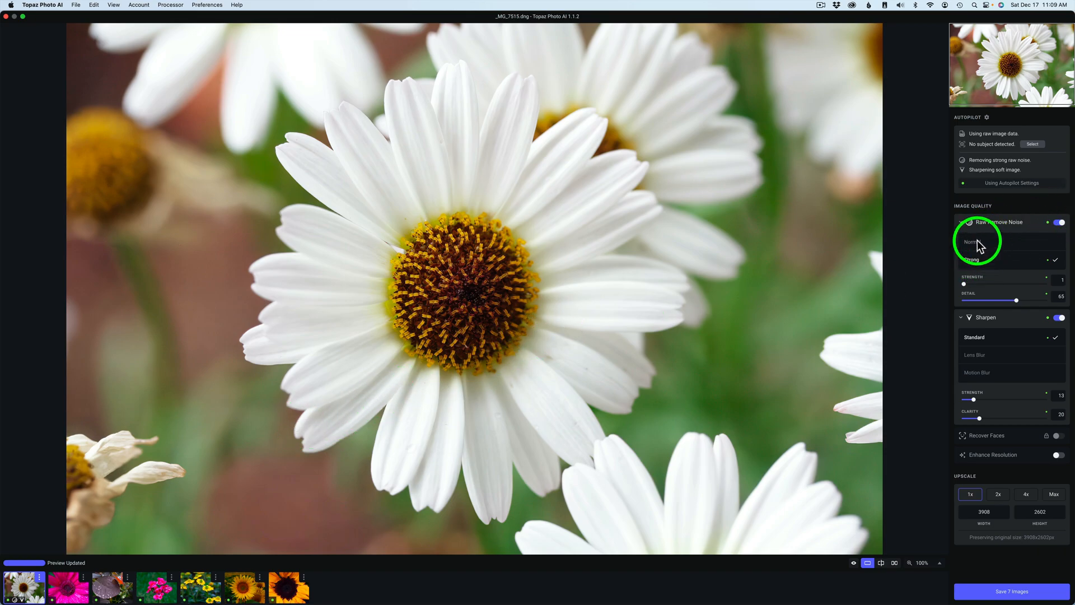
Set noise removal to Normal (strength 20, detail 40), sharpen clarity 30, and enable Enhance Resolution
left_click(974, 242)
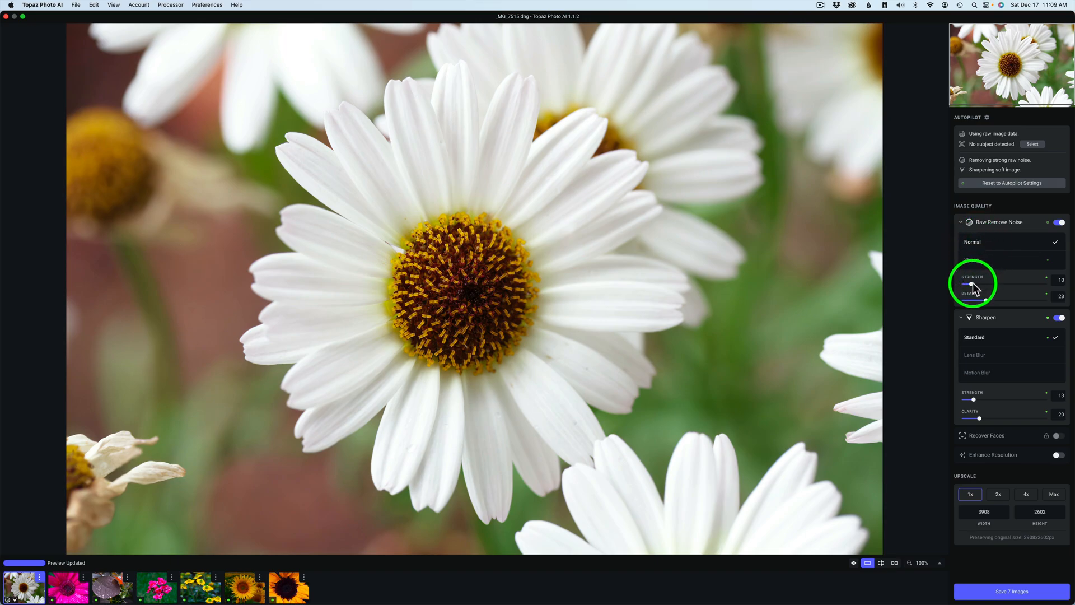
left_click_drag(968, 285, 984, 285)
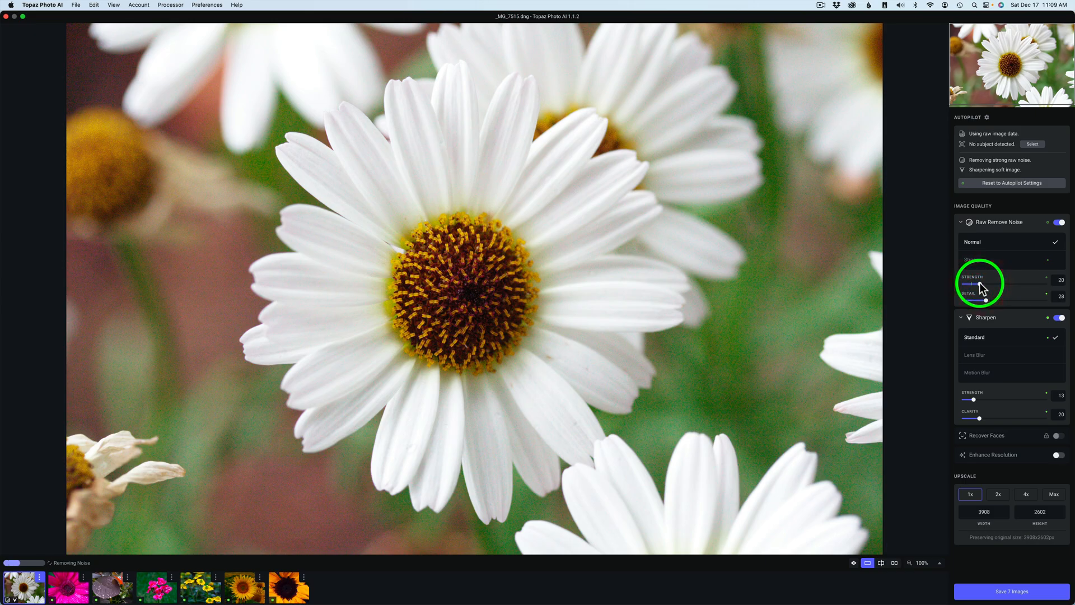
left_click_drag(972, 300, 991, 300)
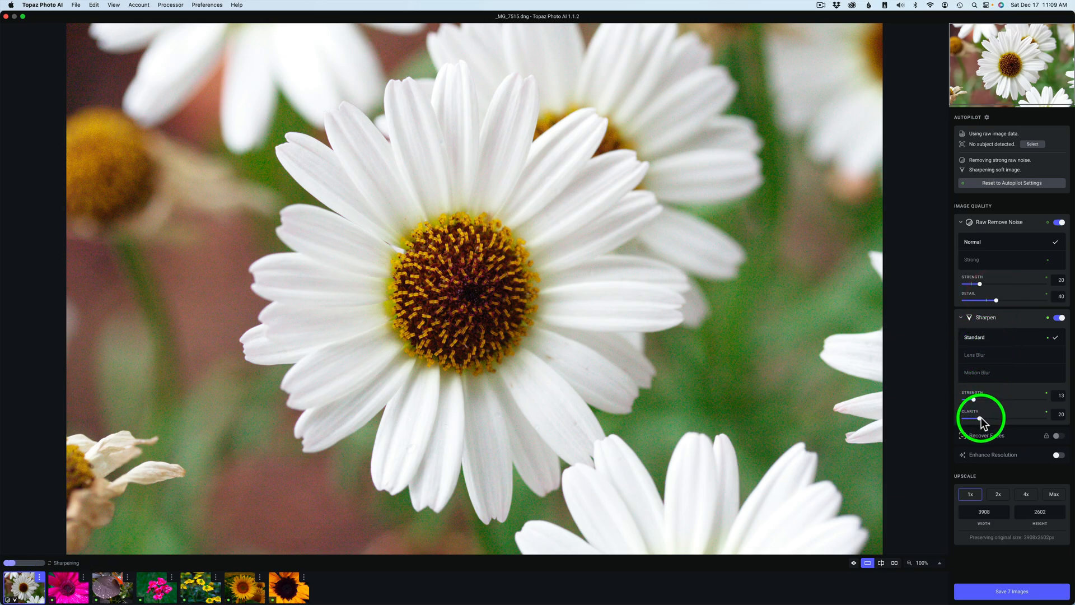
left_click_drag(972, 419, 987, 419)
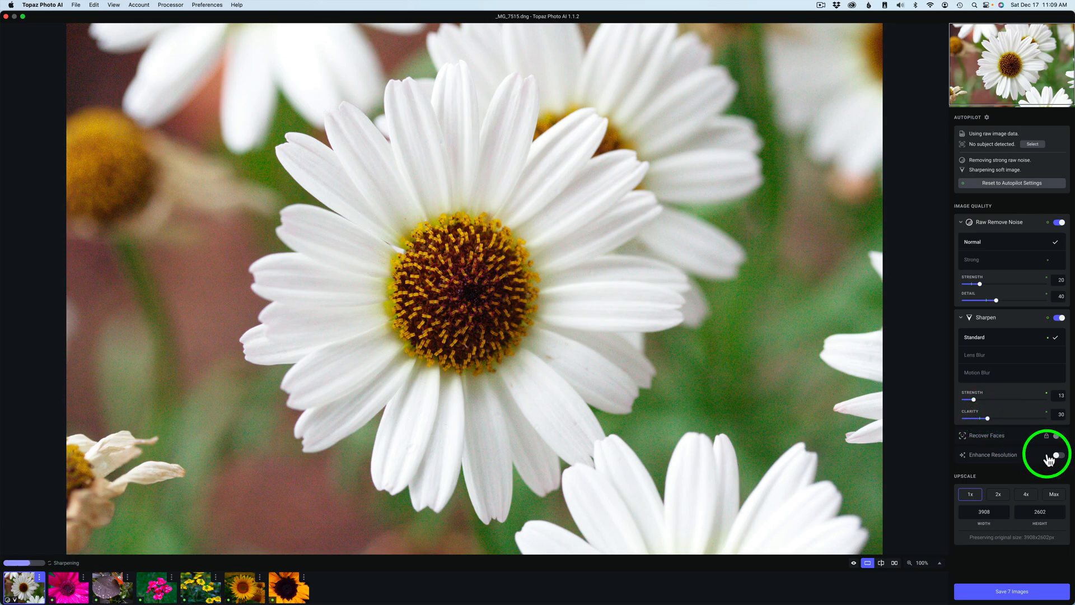
left_click(1061, 454)
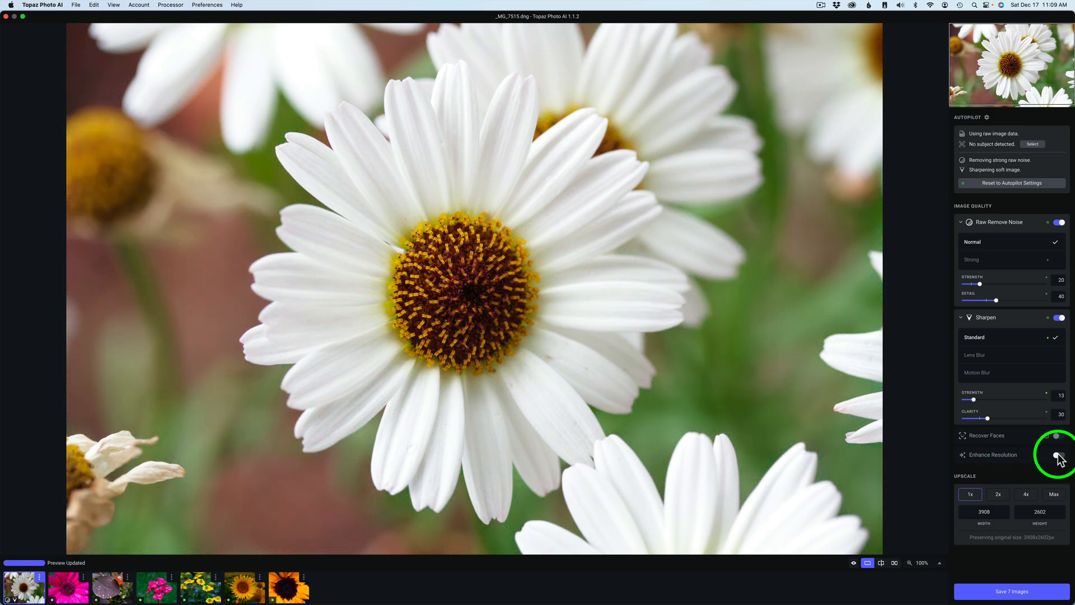
Set Enhance Resolution to the Natural model with upscale kept at 1x
left_click(1061, 456)
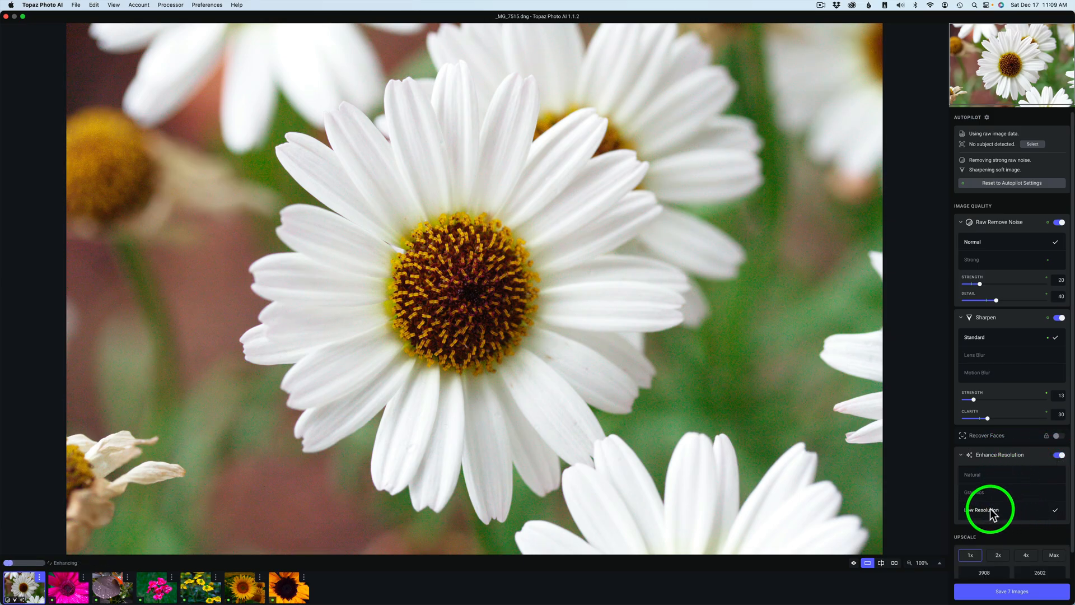
mouse_move(981, 477)
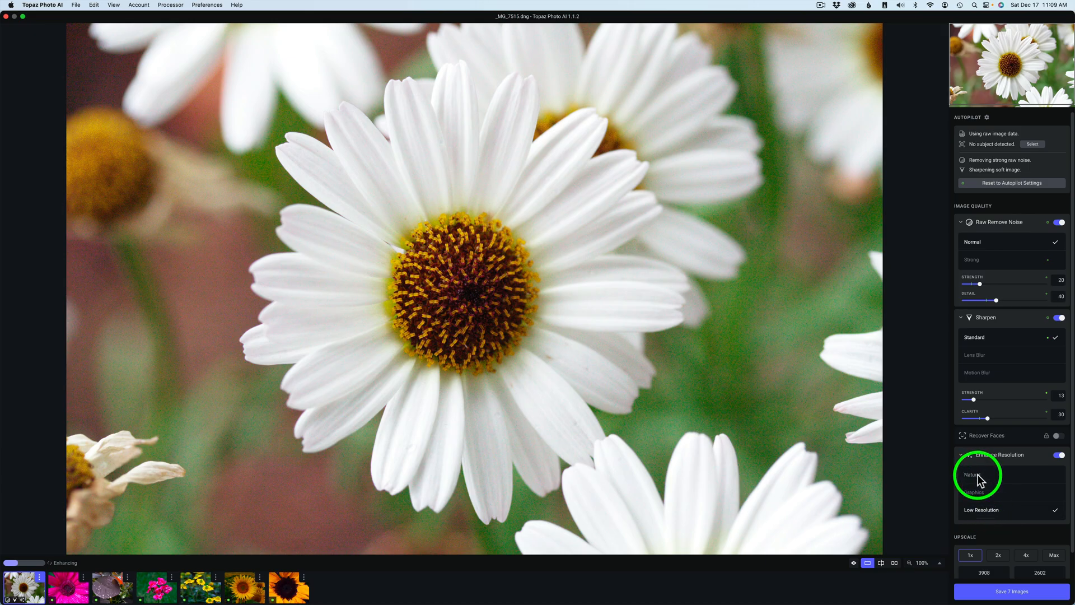
left_click(972, 474)
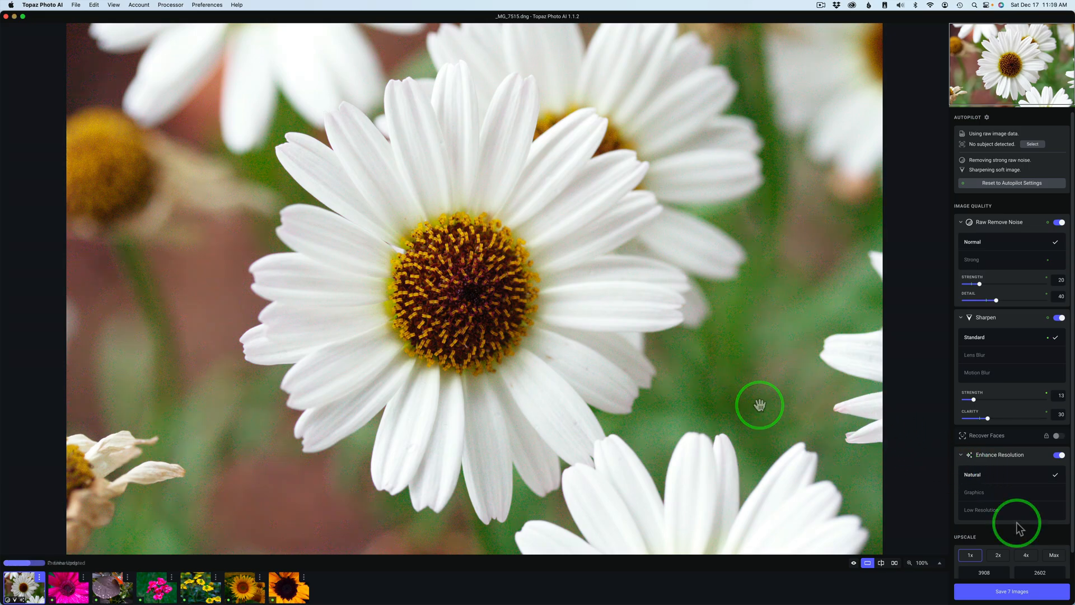
left_click(998, 555)
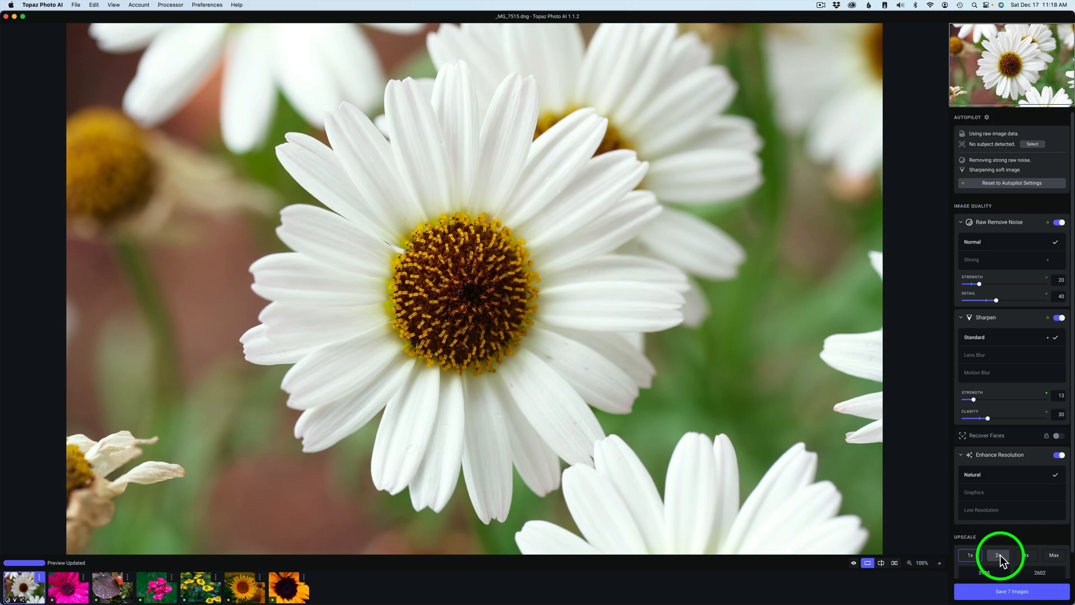
left_click(969, 555)
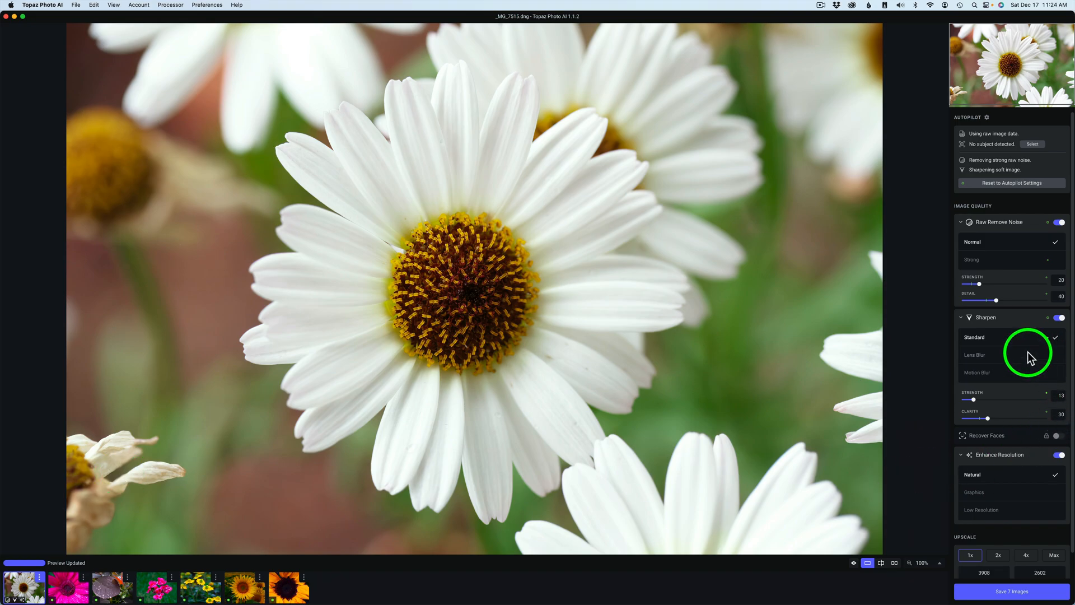
mouse_move(288, 491)
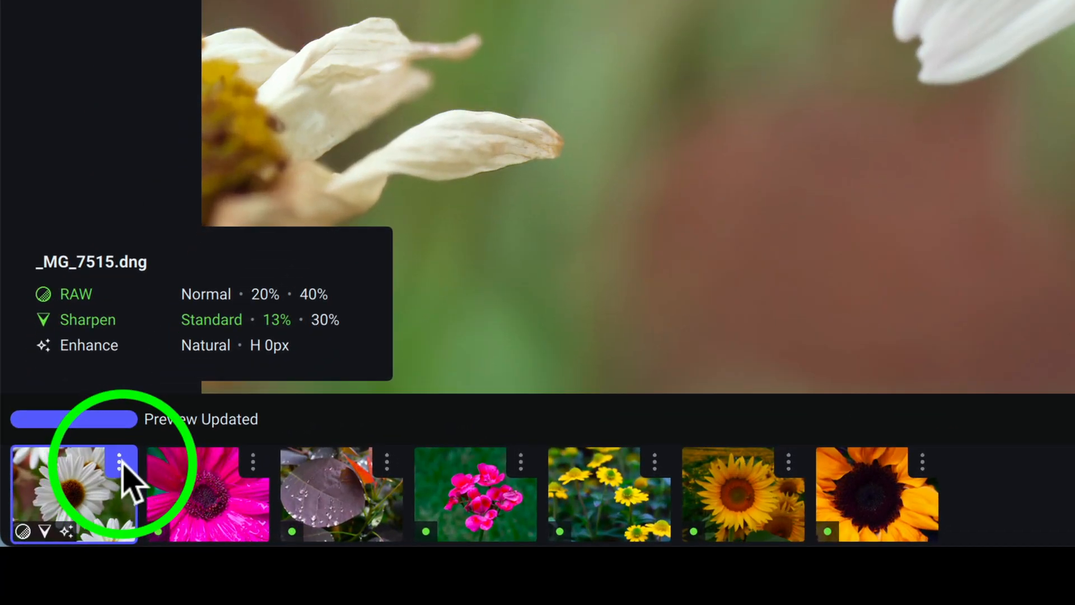
Choose Apply Current Settings to All from the daisy thumbnail's options menu
left_click(121, 462)
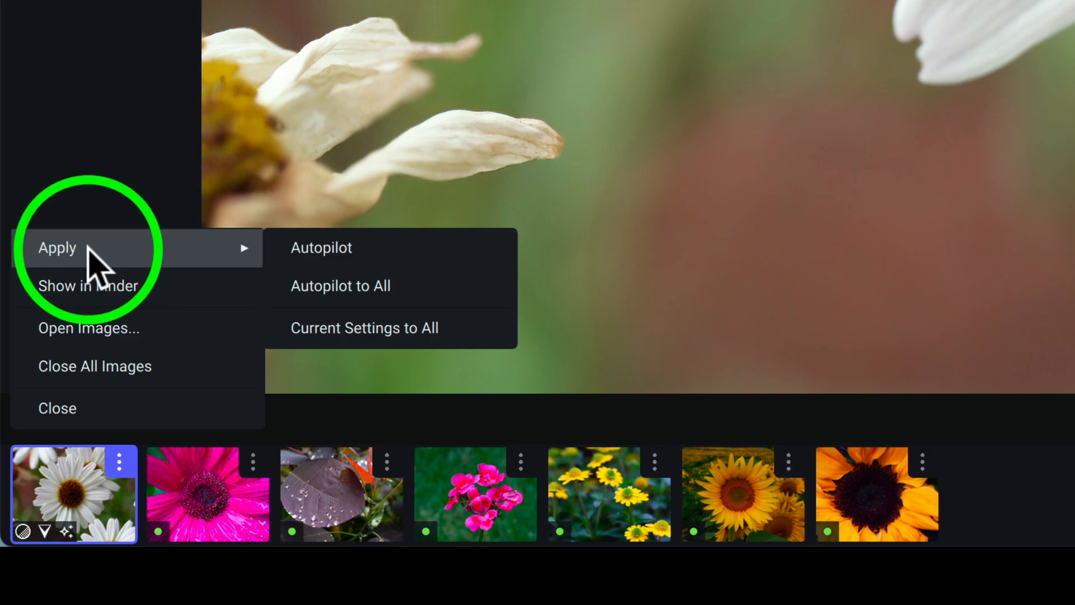
mouse_move(322, 286)
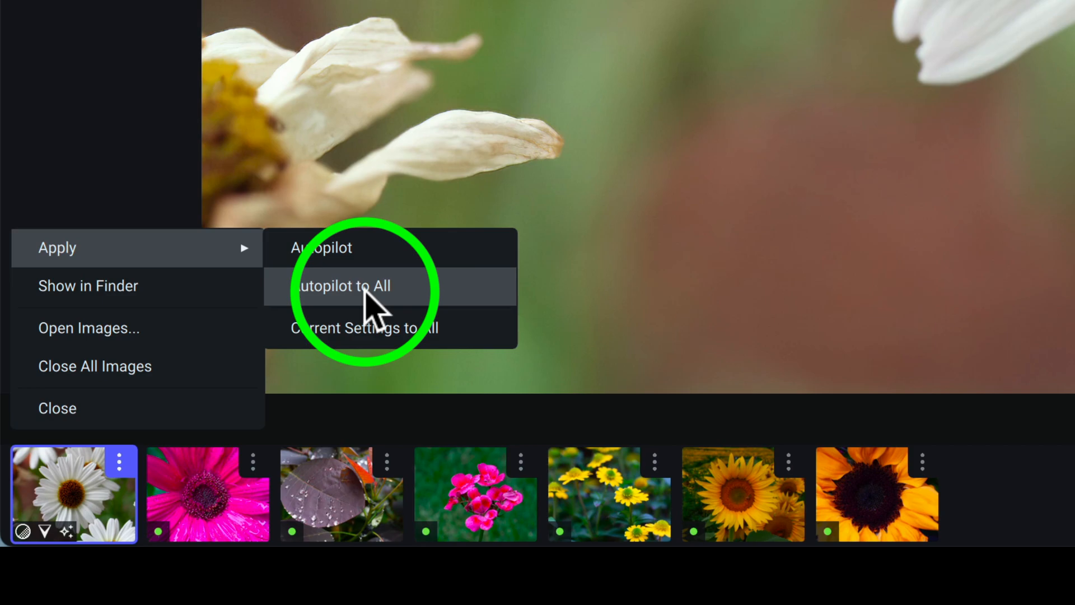
mouse_move(374, 327)
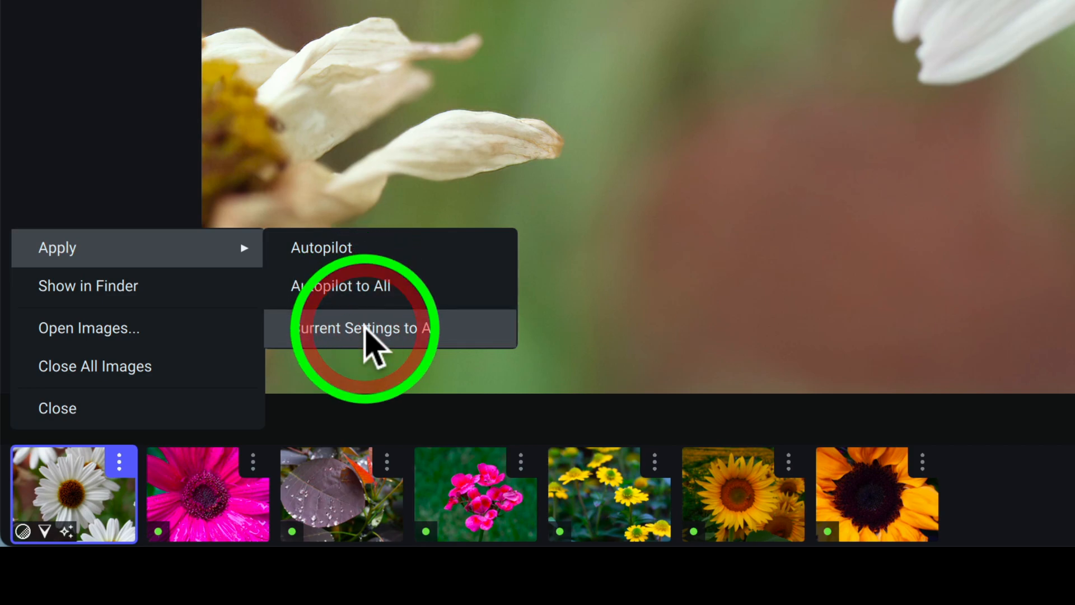
left_click(364, 327)
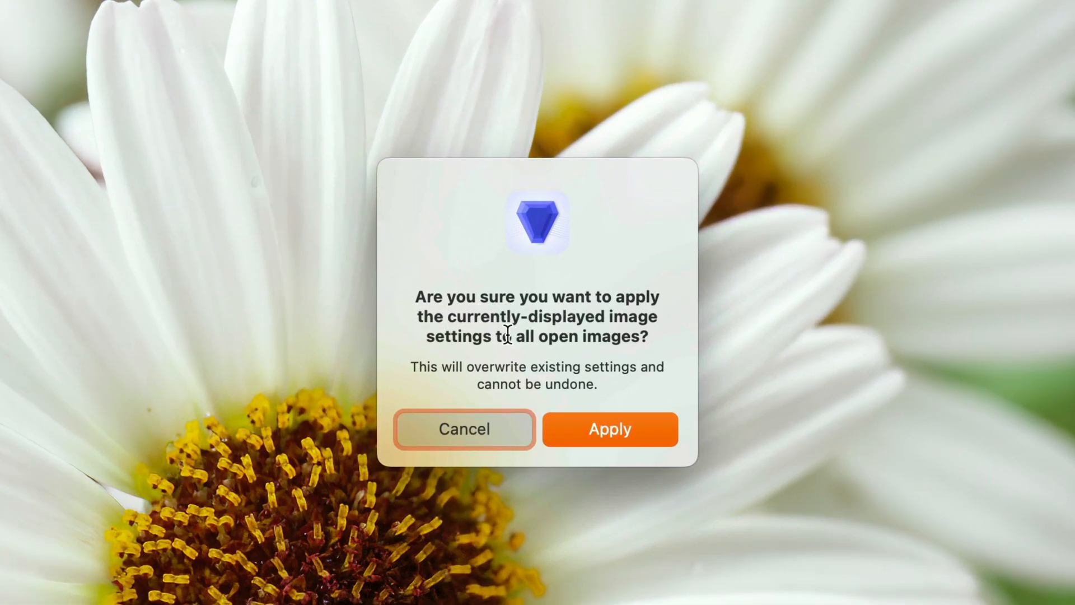
mouse_move(550, 334)
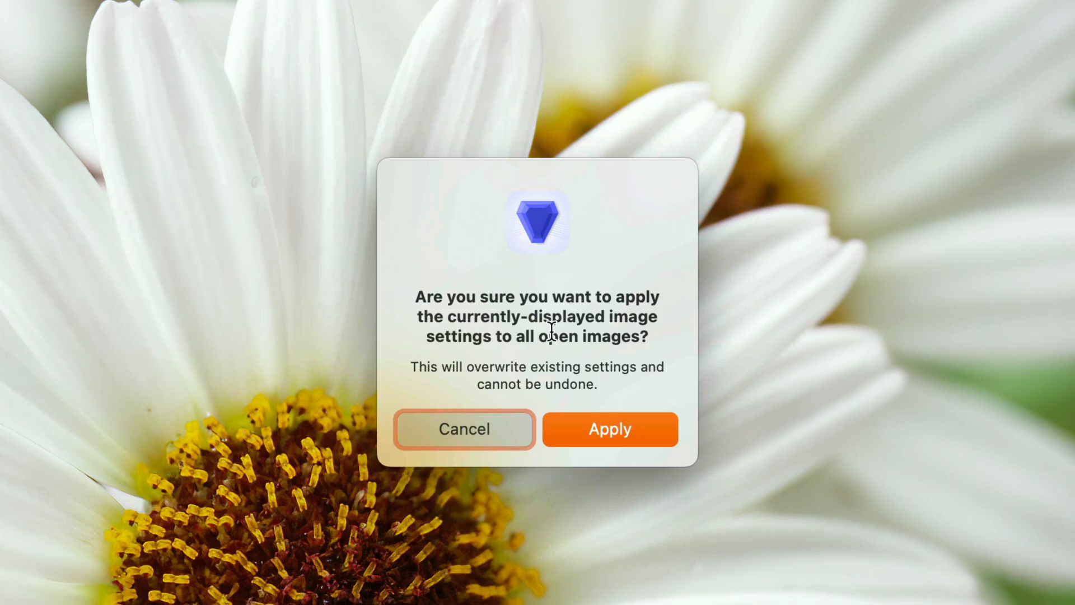
mouse_move(496, 367)
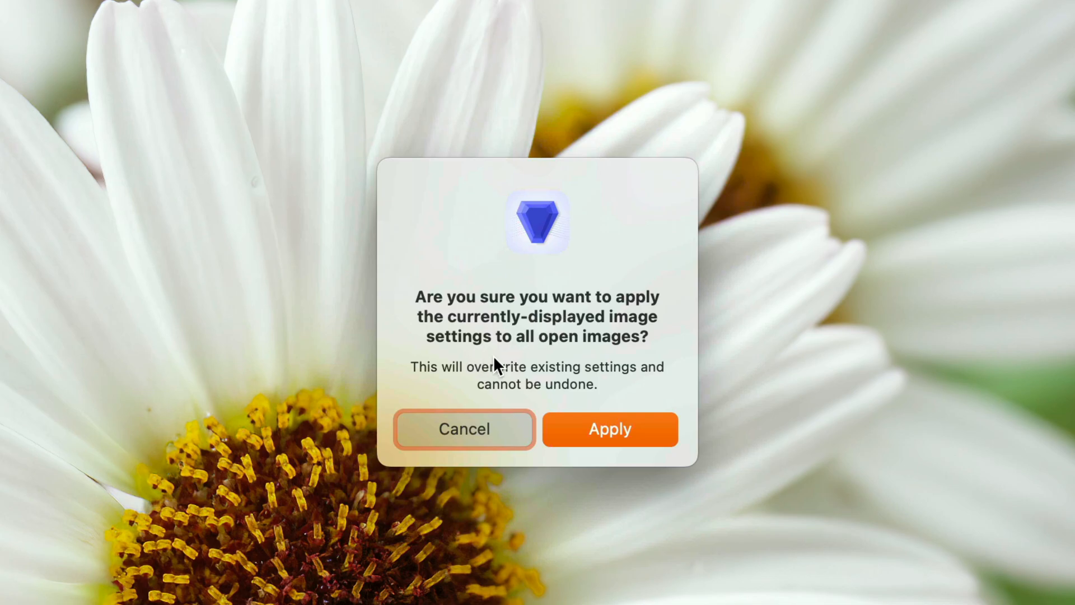
mouse_move(541, 376)
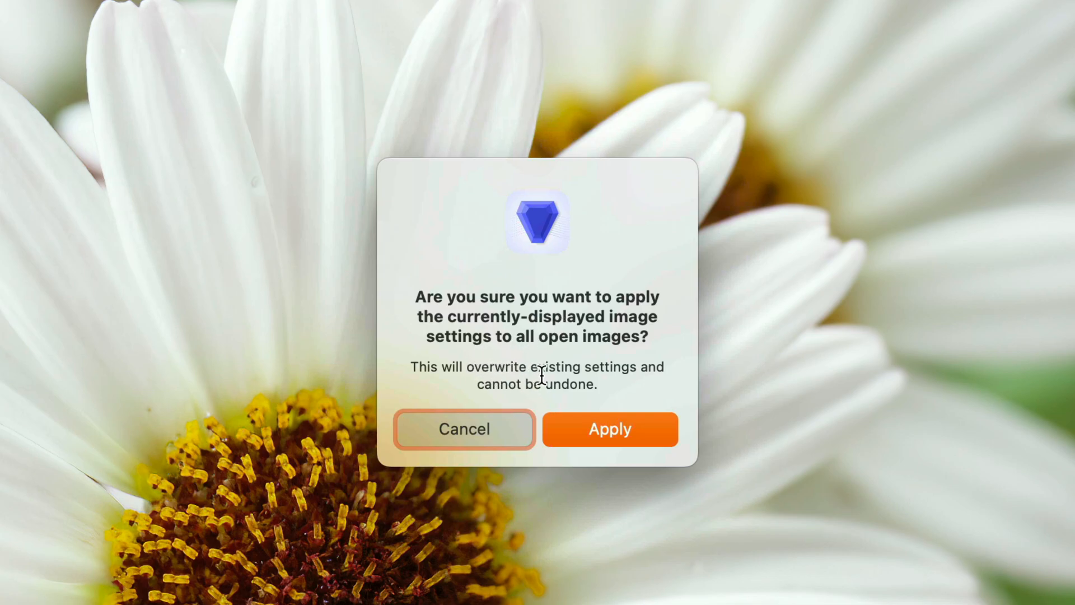
mouse_move(540, 391)
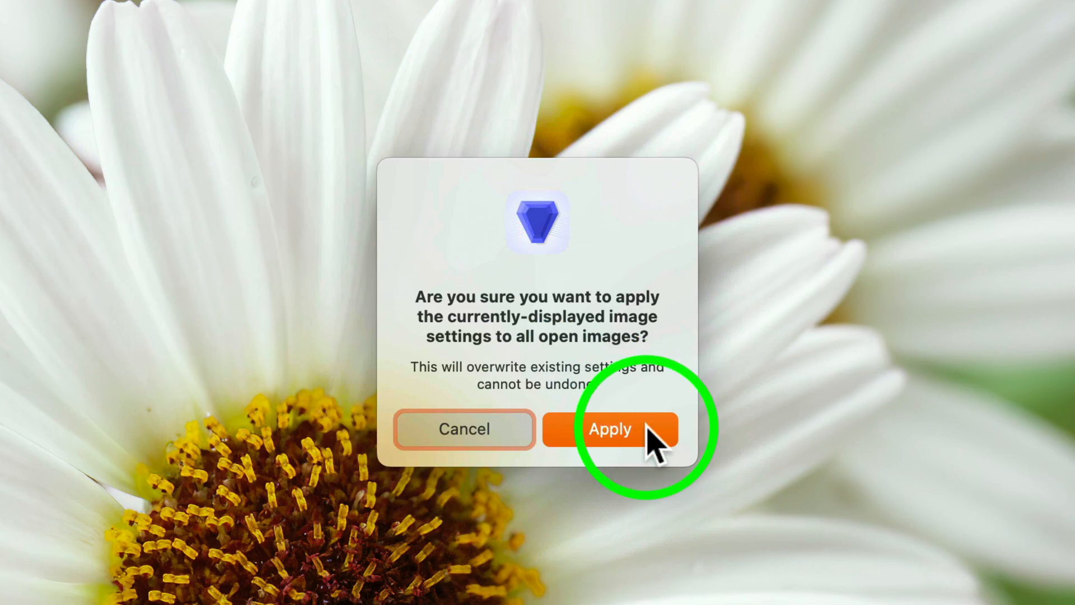
Confirm applying the daisy's settings to all seven open images
left_click(609, 430)
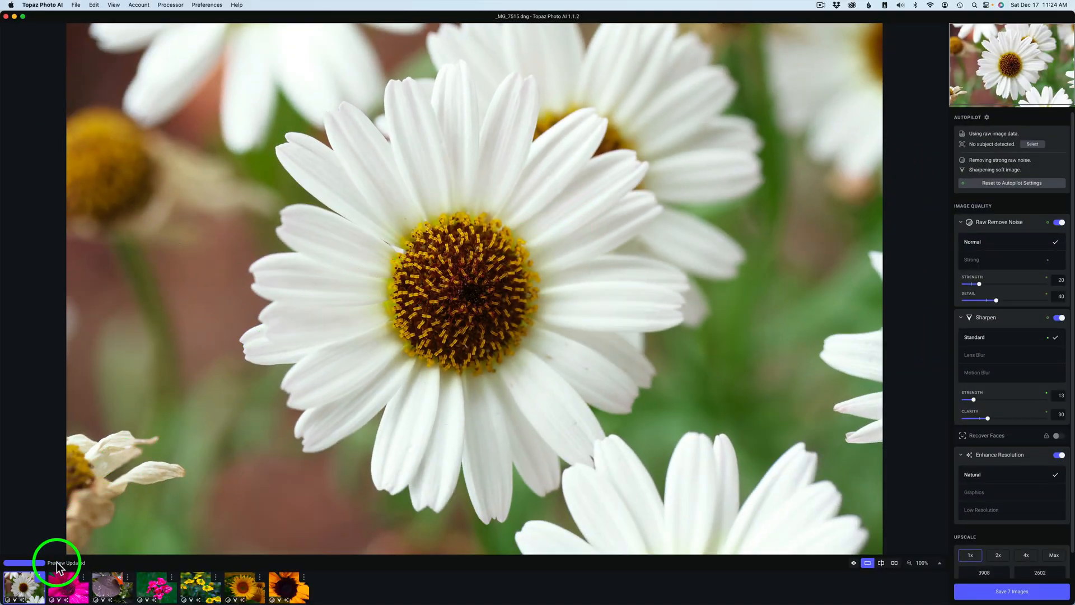
mouse_move(66, 584)
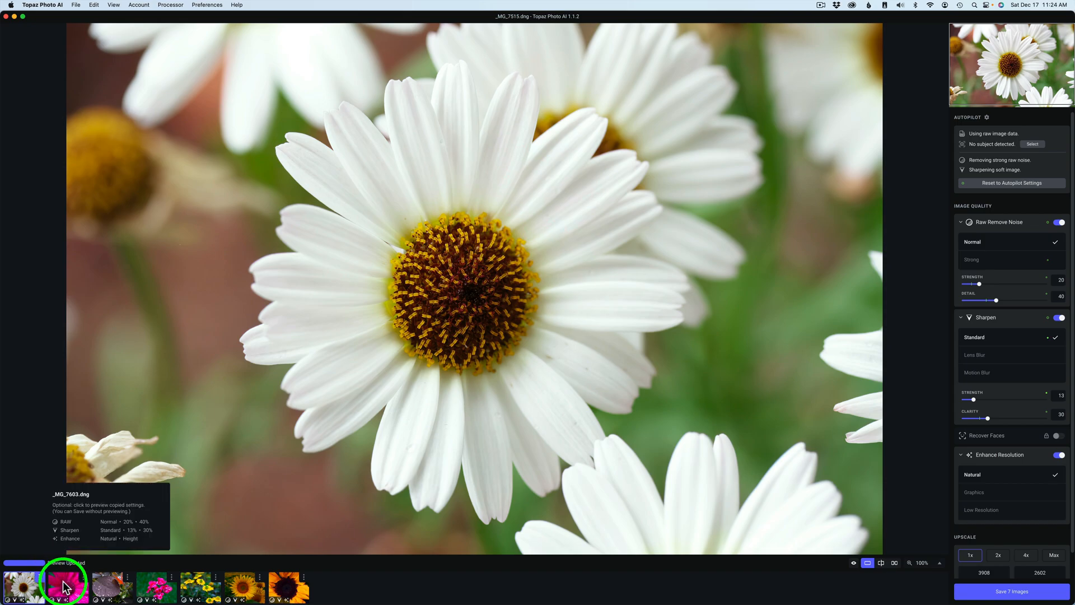
mouse_move(85, 588)
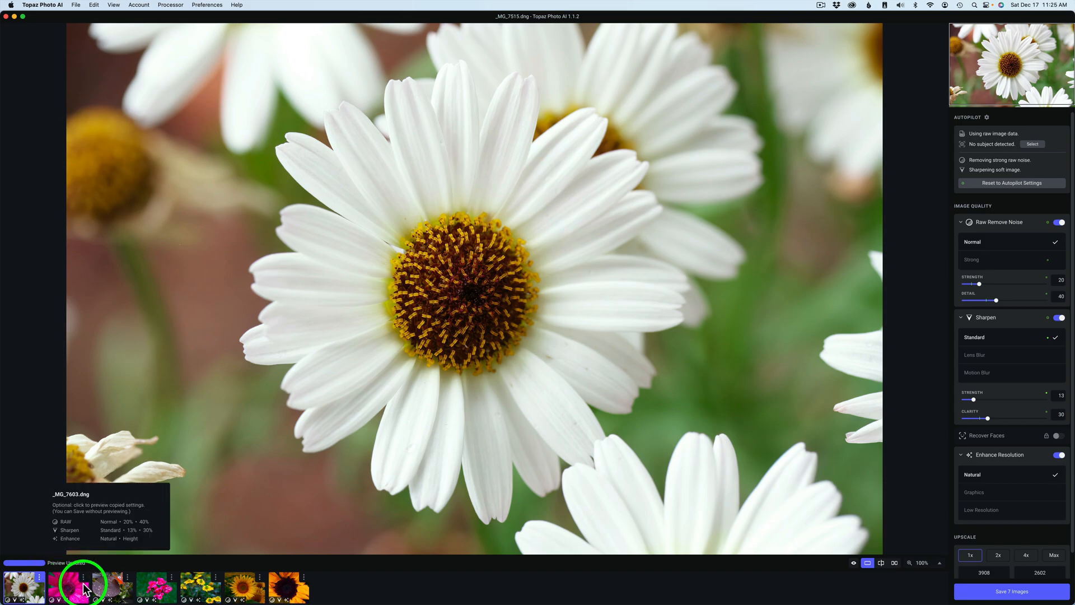
mouse_move(157, 586)
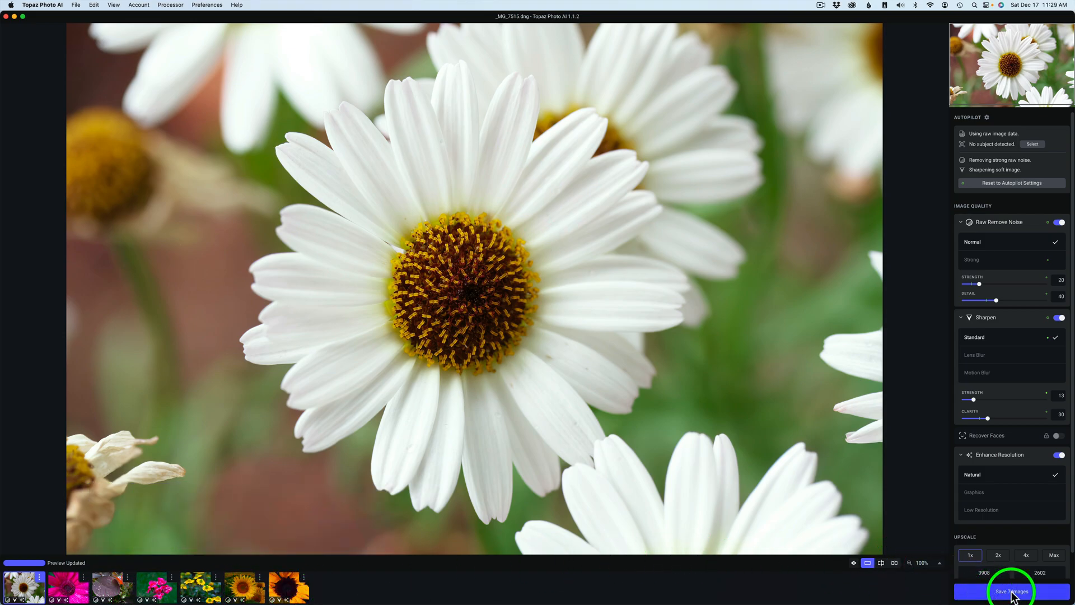
Save all seven images to the original folder, preserving input format
left_click(1011, 591)
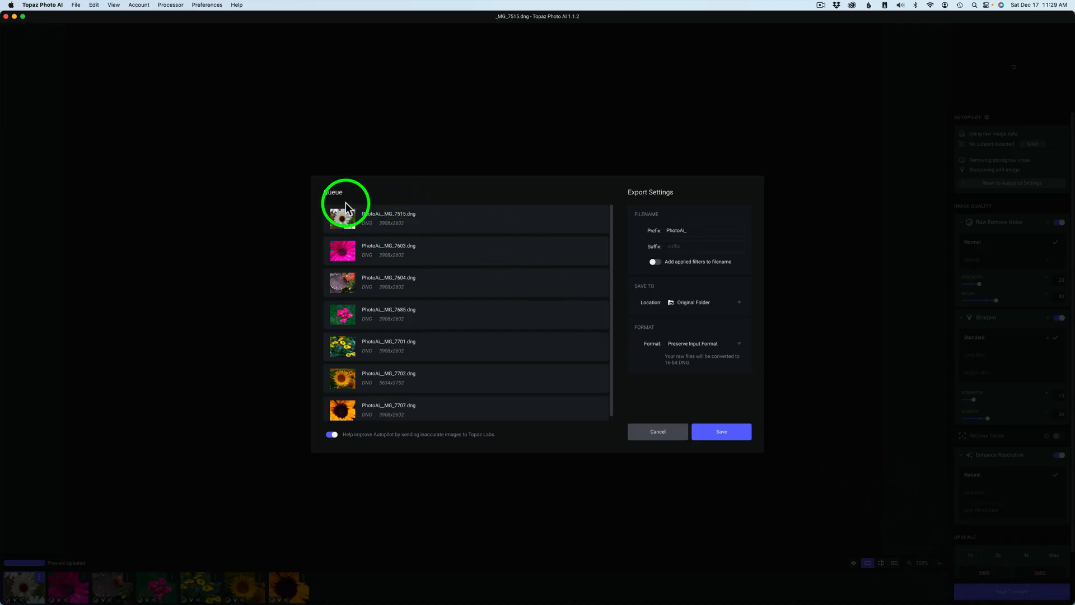
mouse_move(439, 337)
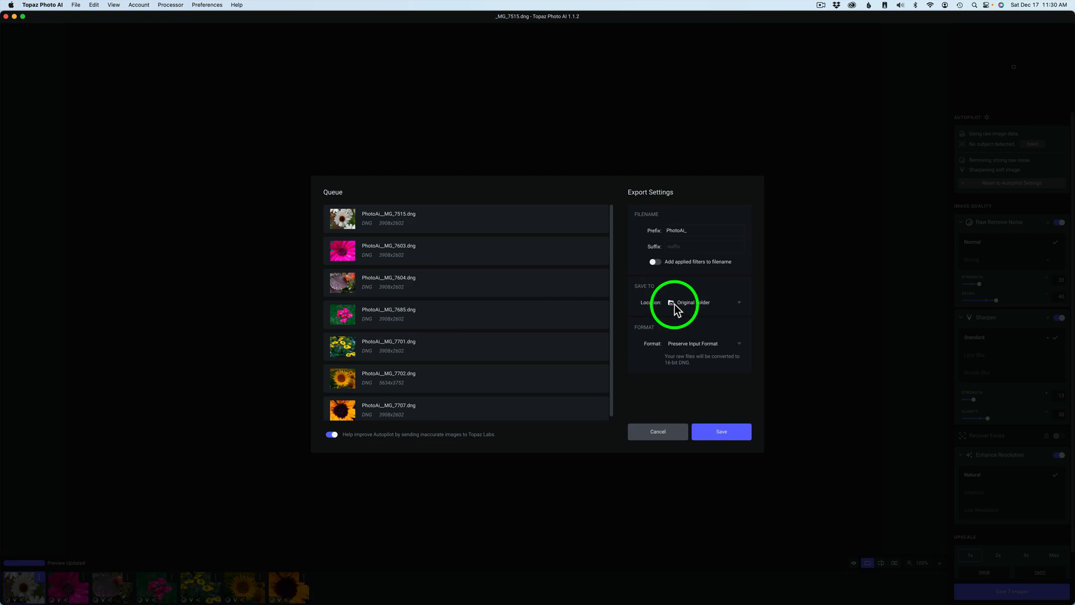
mouse_move(733, 308)
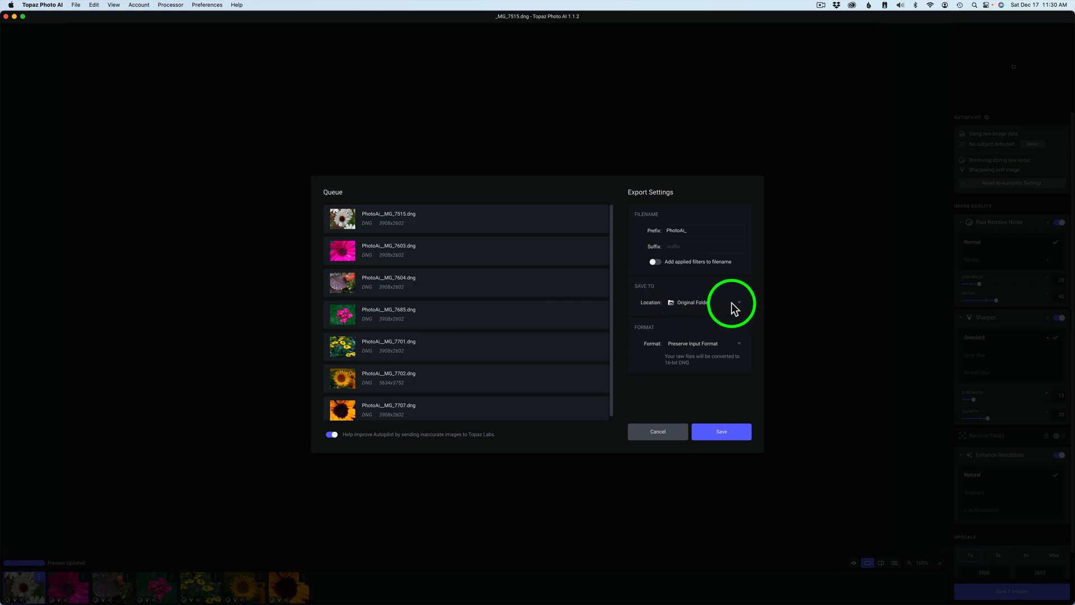
left_click(739, 302)
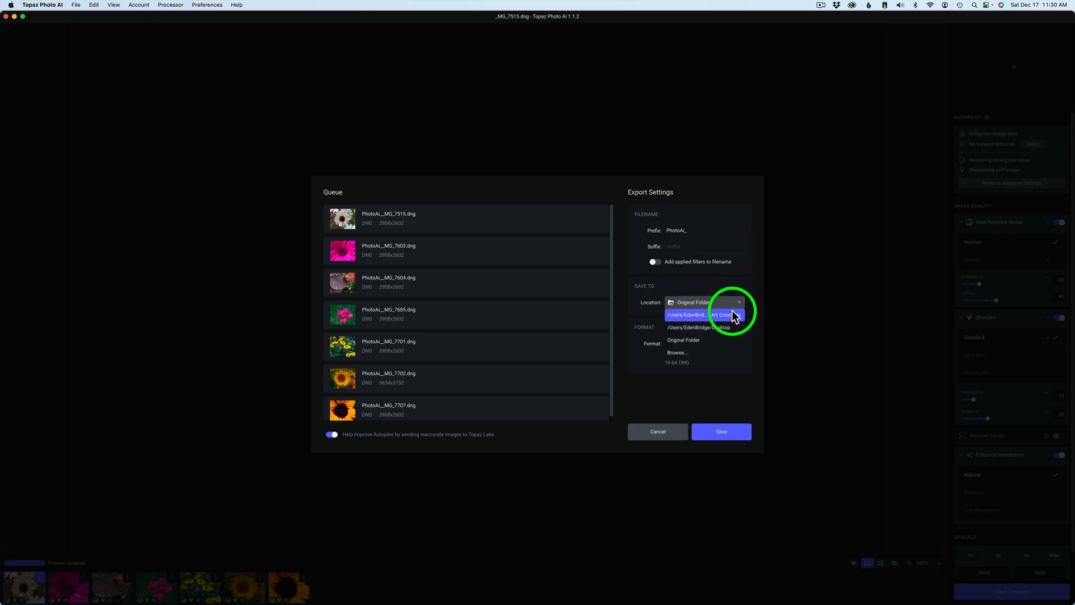
left_click(694, 302)
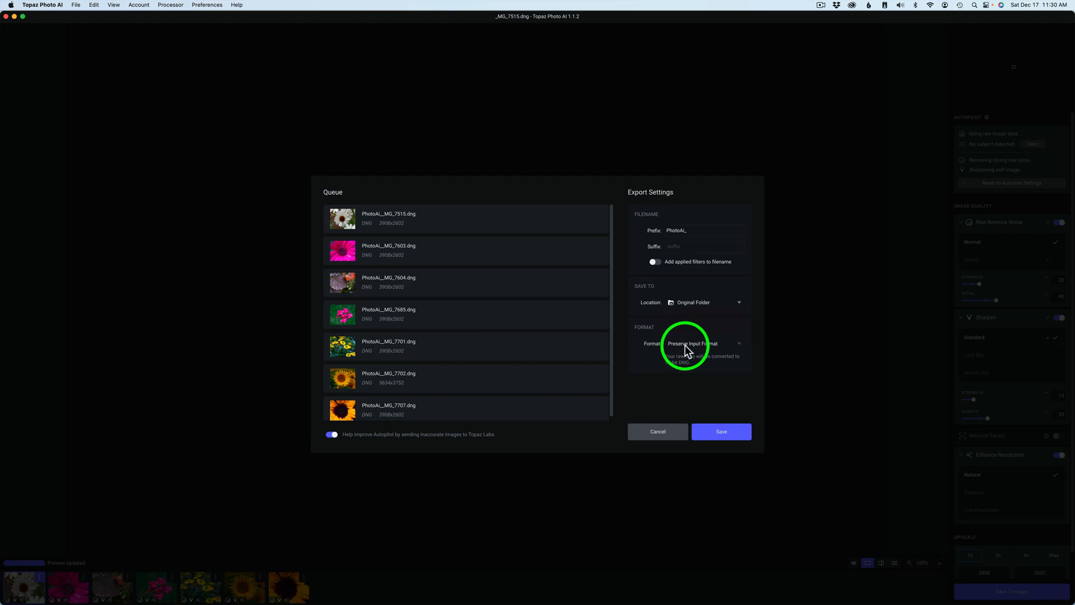
left_click(703, 343)
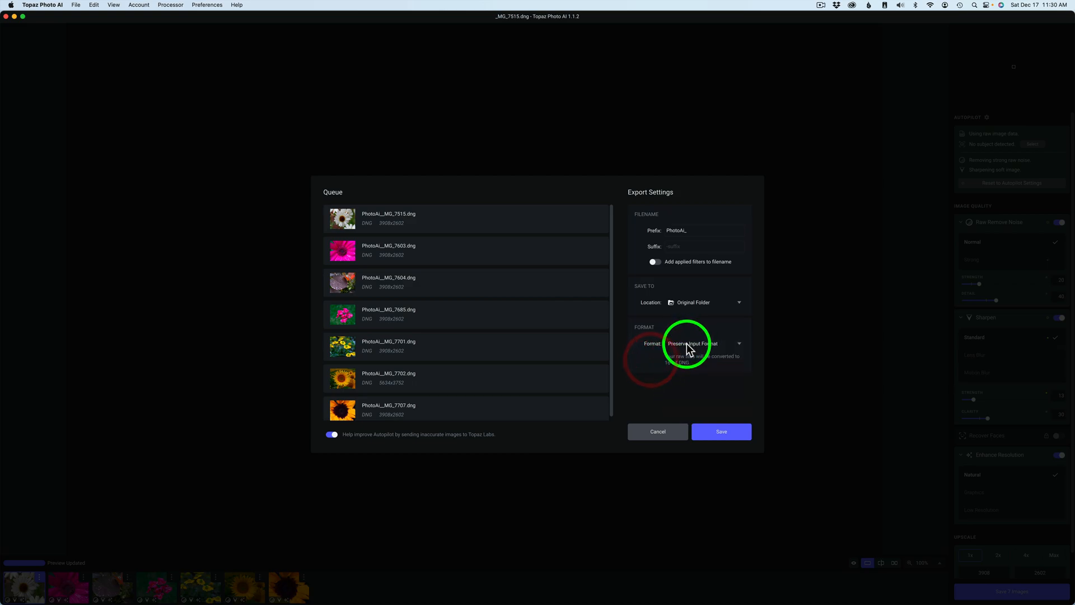
mouse_move(728, 396)
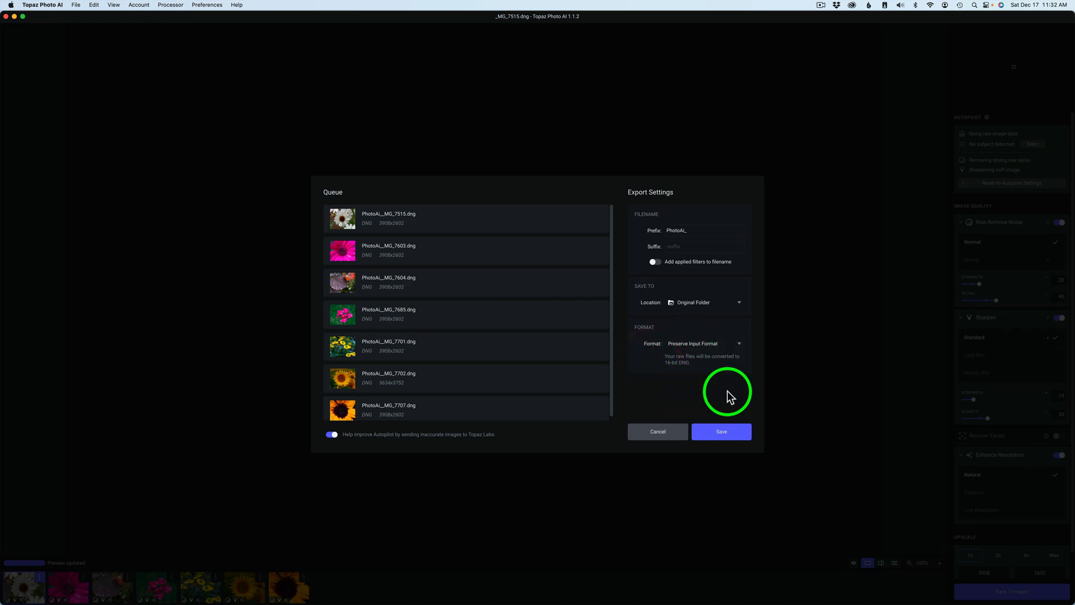
left_click(720, 431)
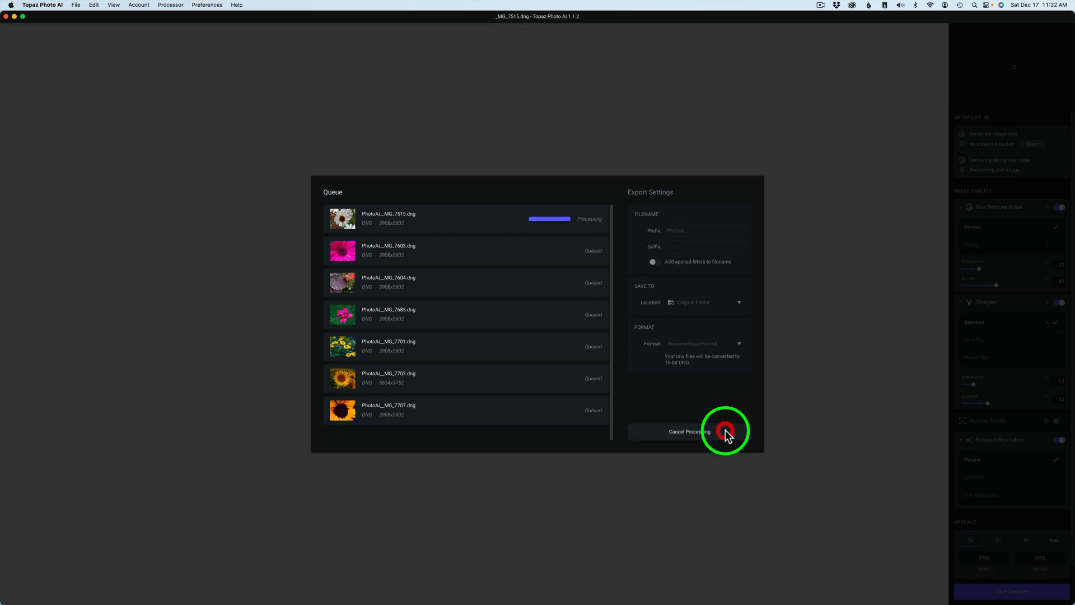